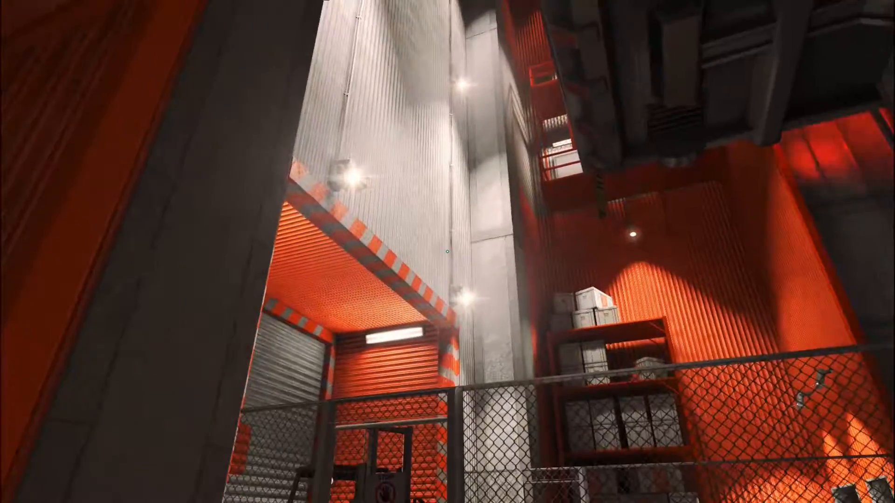
mouse_move(447, 252)
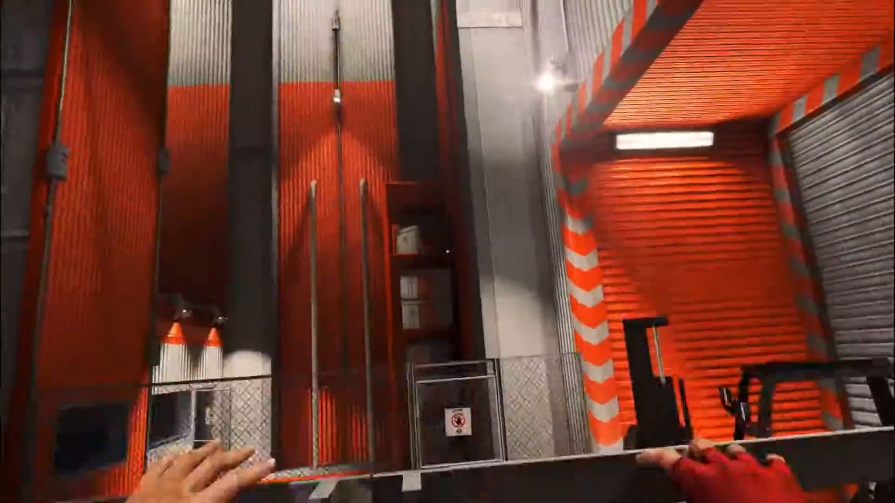
mouse_move(447, 251)
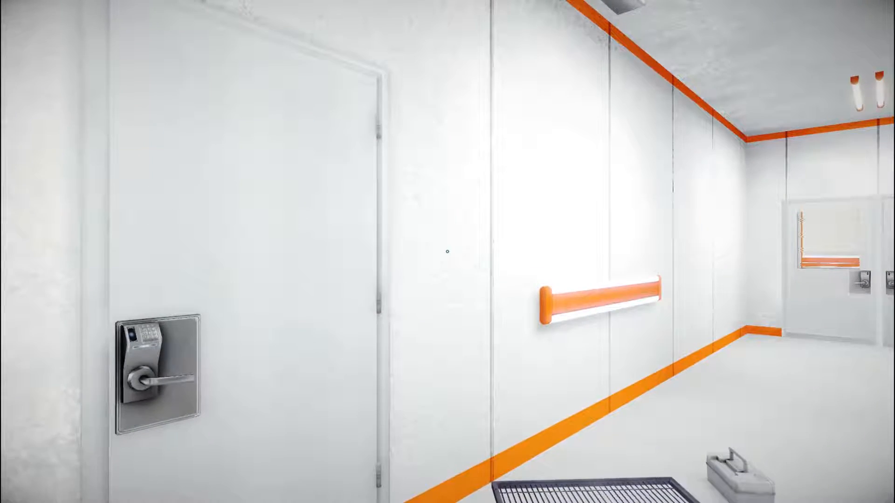
mouse_move(447, 252)
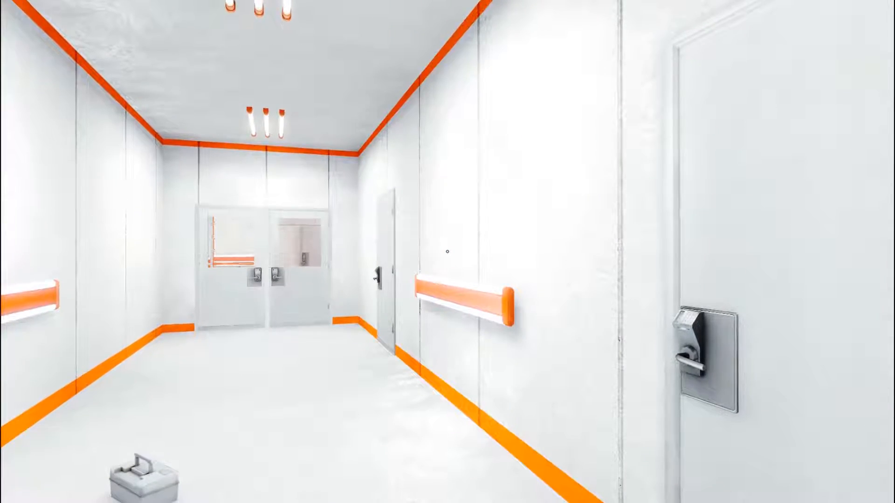